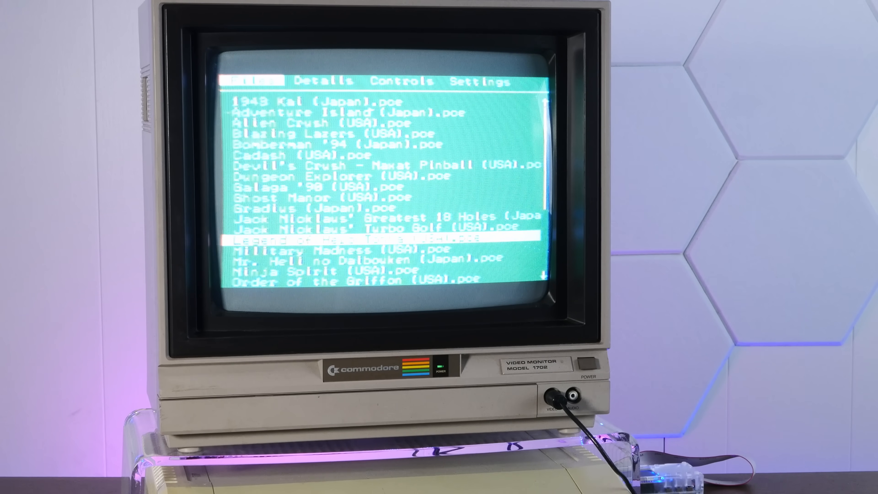
scroll("down", 3)
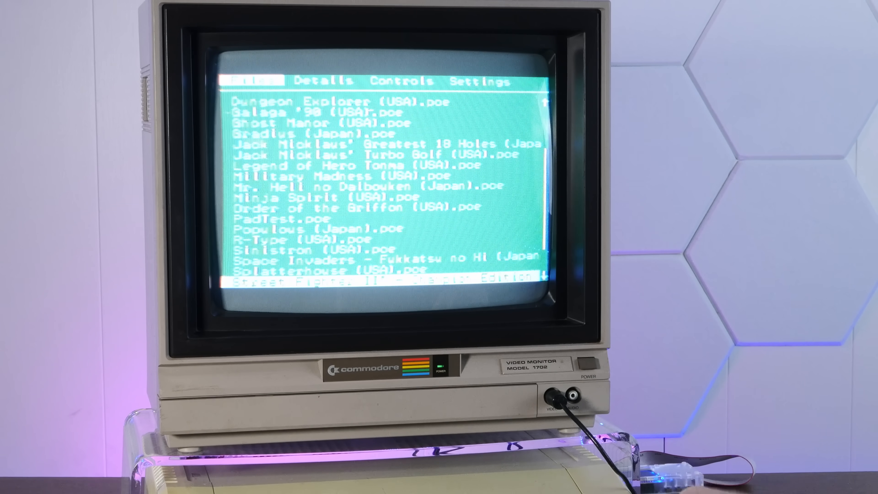